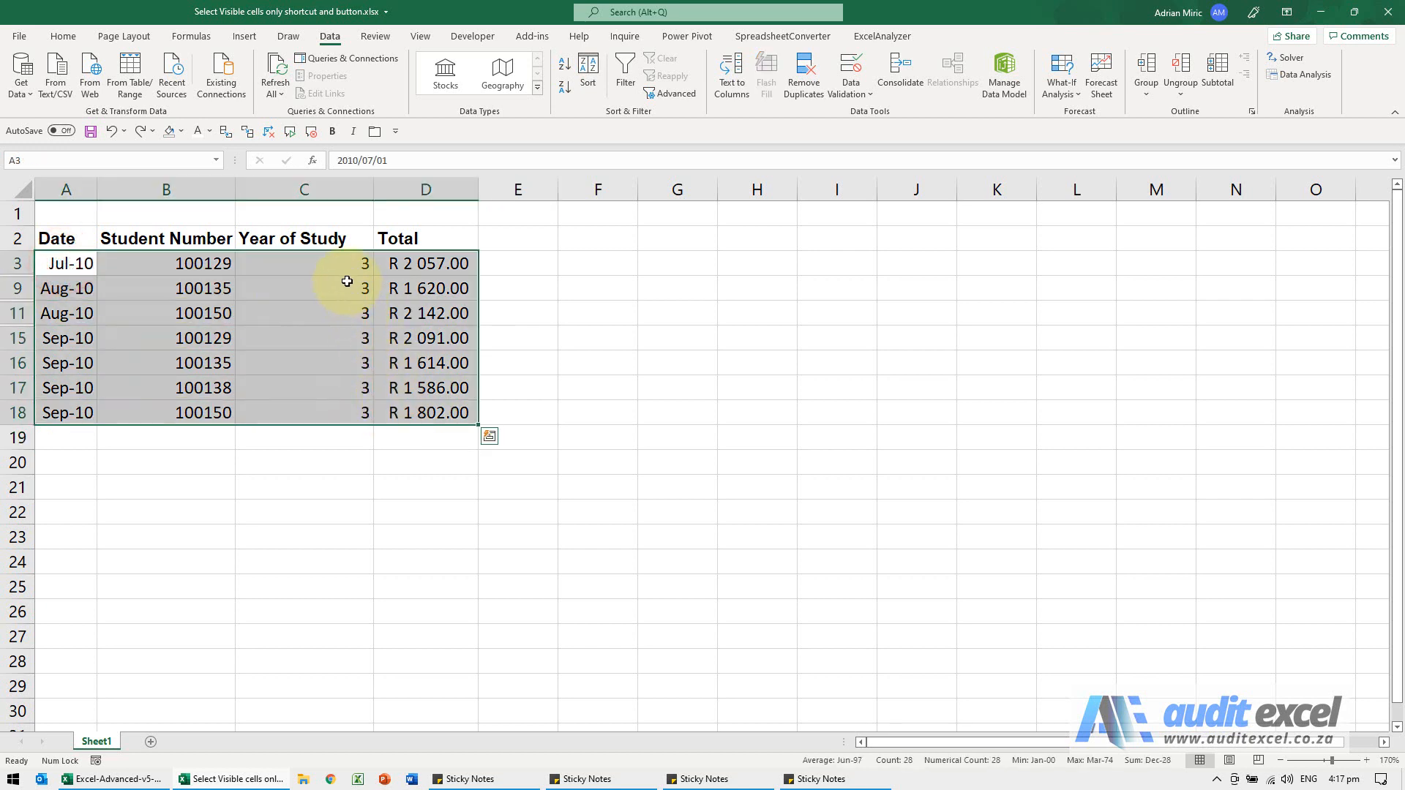
{"action": "mouse_move", "coordinate": [347, 325]}
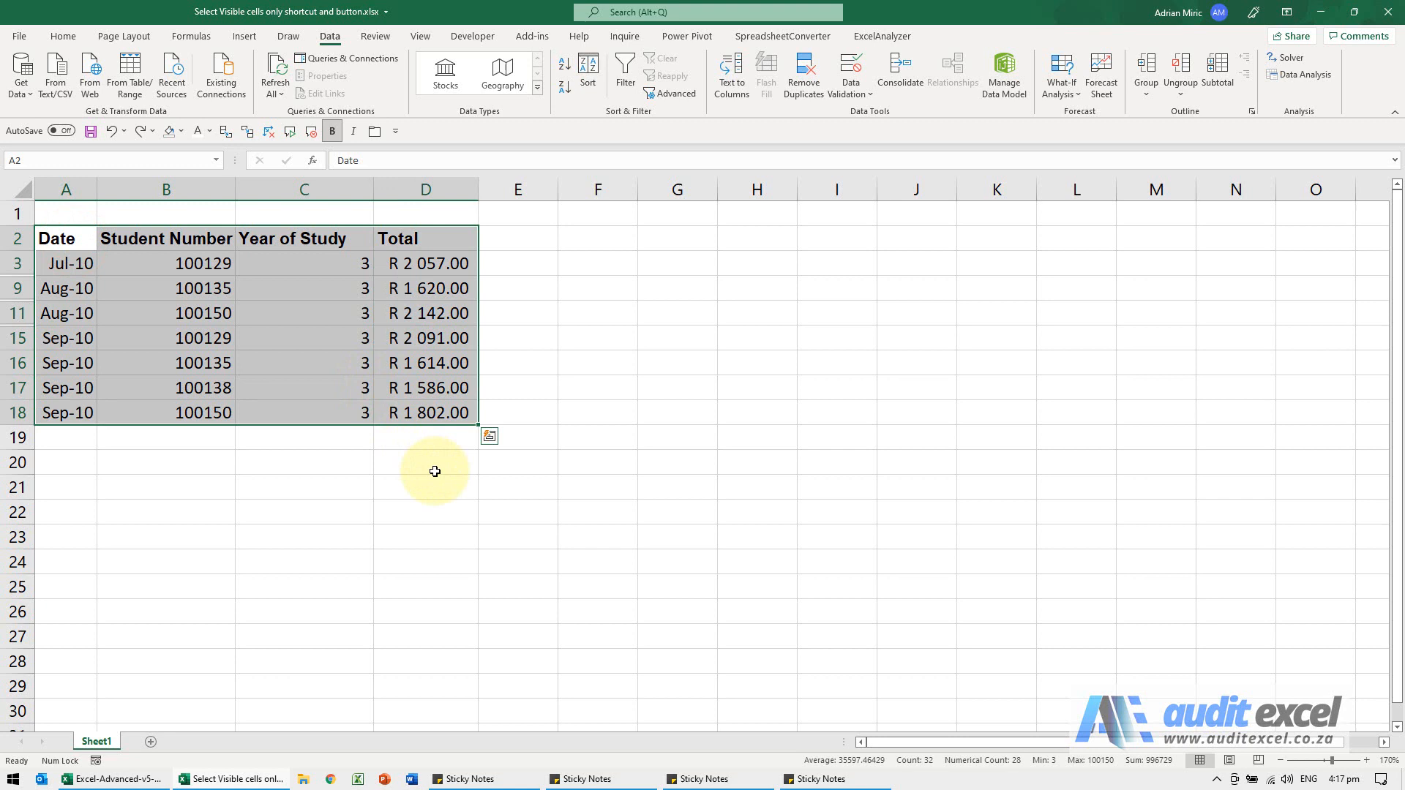
{"action": "mouse_move", "coordinate": [493, 511]}
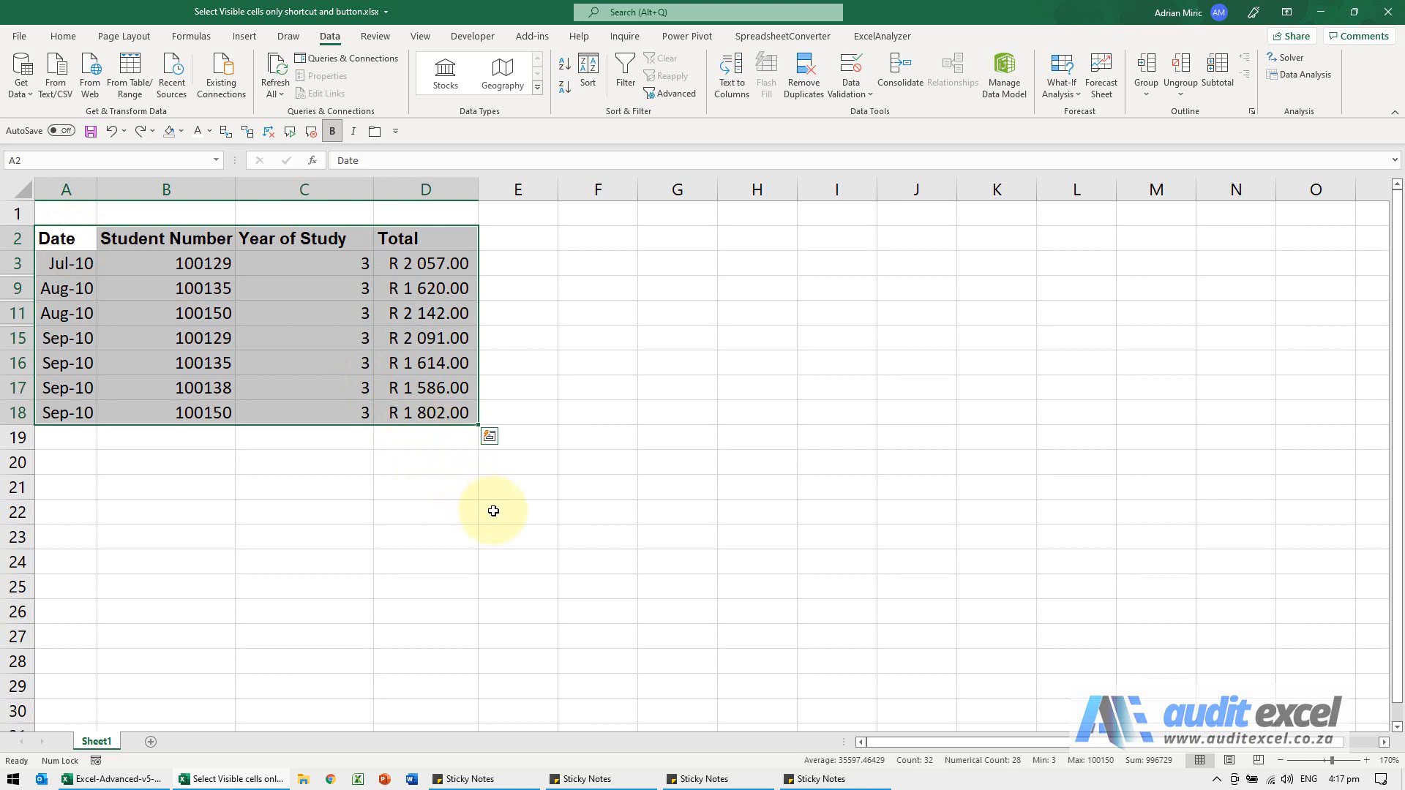
- Select only the visible cells of A2:D18 with Alt+; and copy them
{"action": "key", "text": "alt+;"}
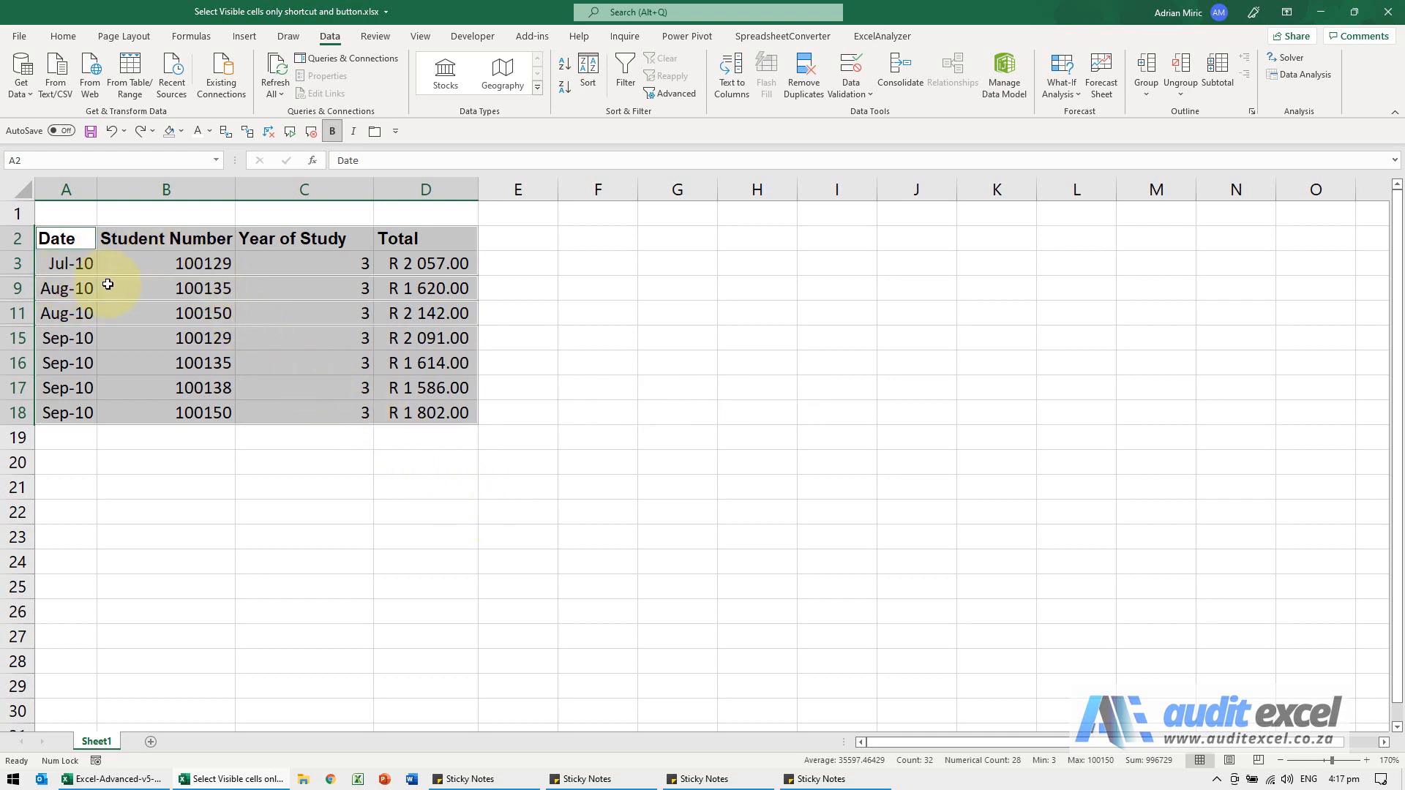
{"action": "key", "text": "ctrl+c"}
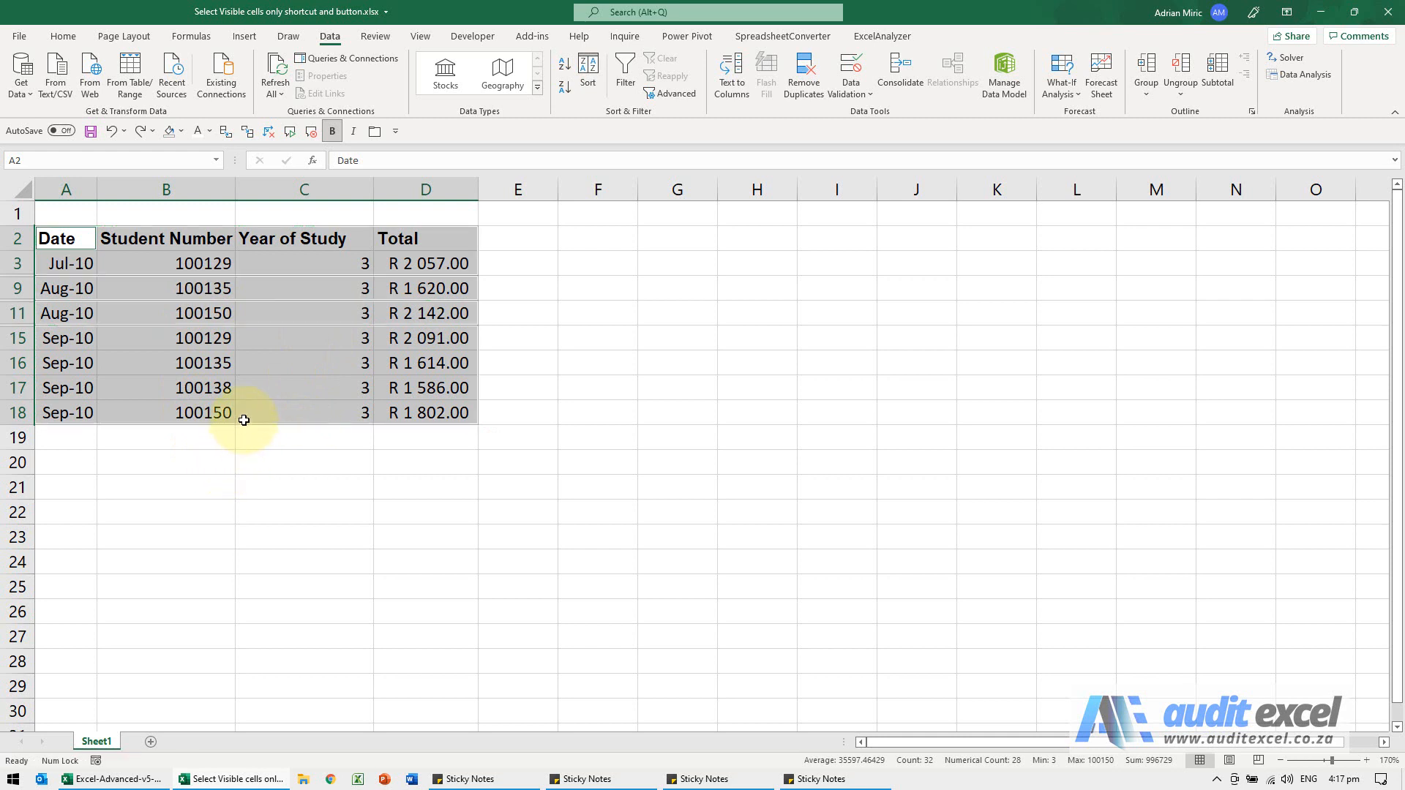
- From a single cell, bring up Customize Quick Access Toolbar via the toolbar's right-click menu
{"action": "left_click", "coordinate": [304, 412]}
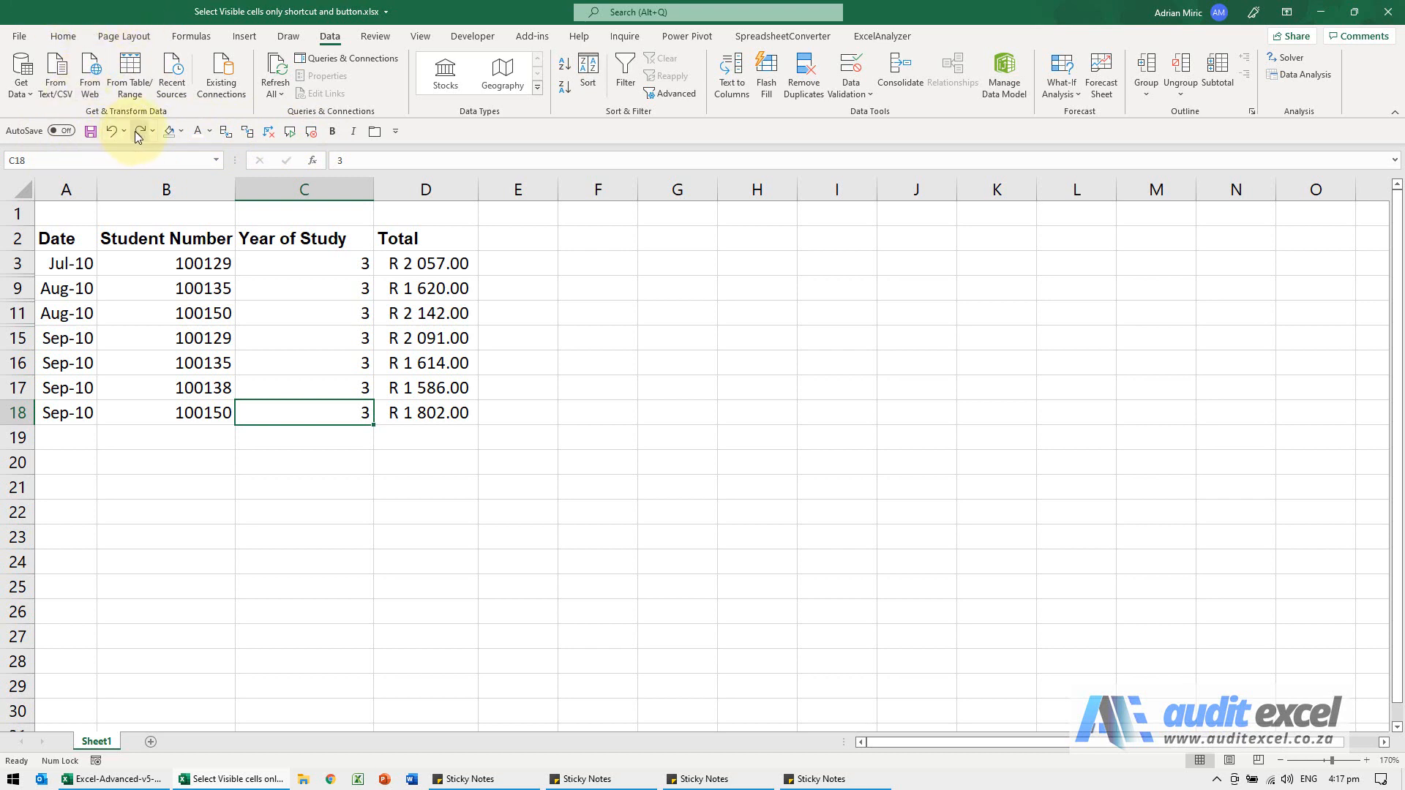
{"action": "right_click", "coordinate": [139, 131]}
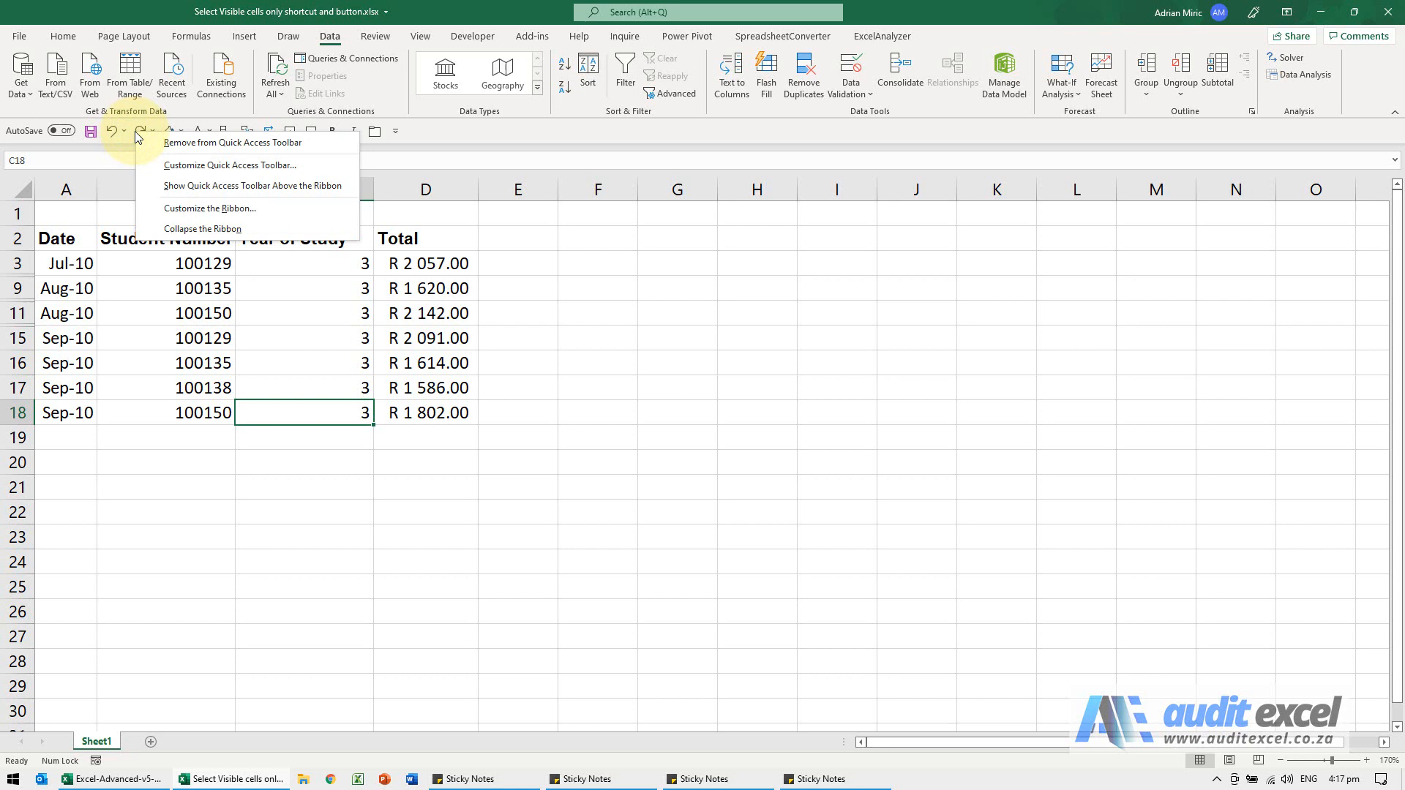
{"action": "mouse_move", "coordinate": [230, 166]}
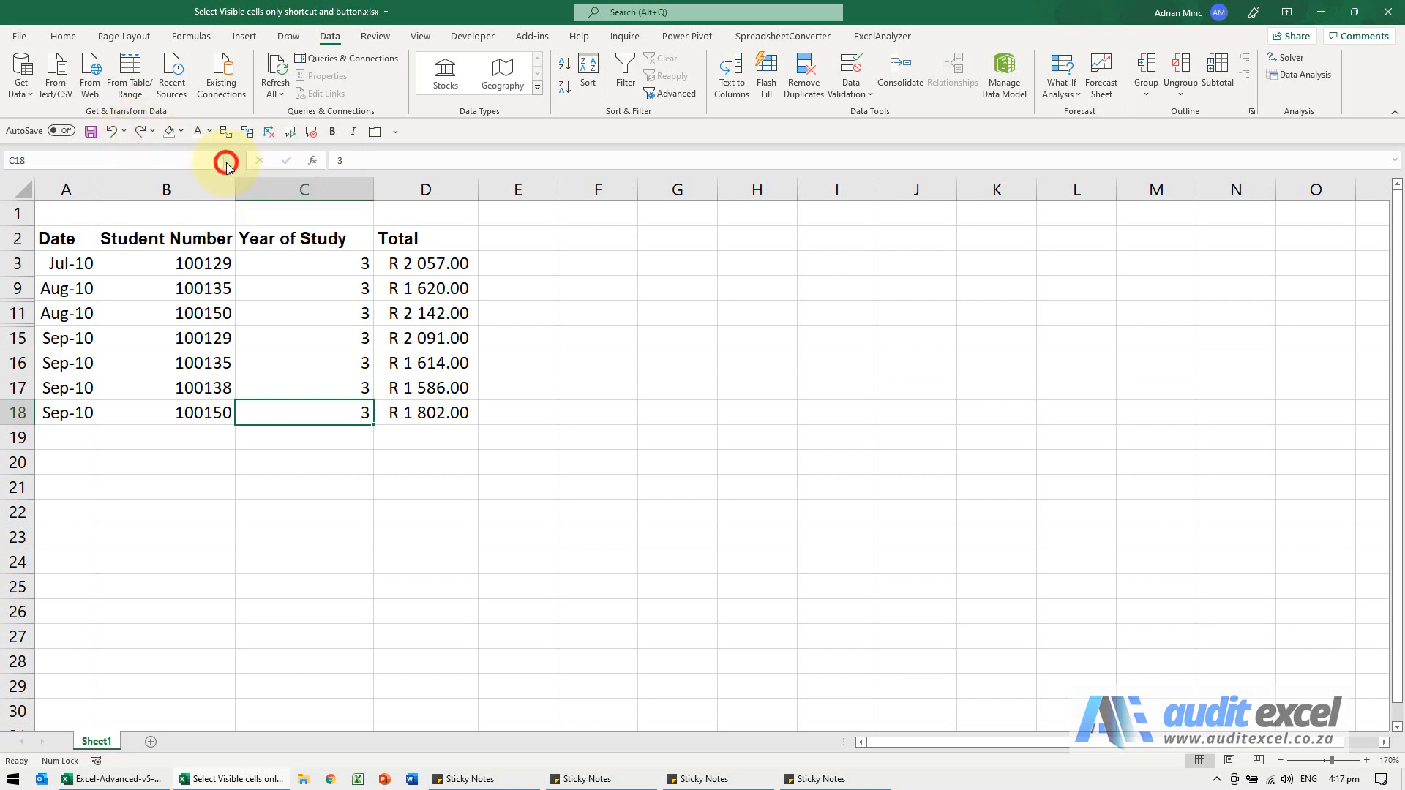
{"action": "left_click", "coordinate": [225, 159]}
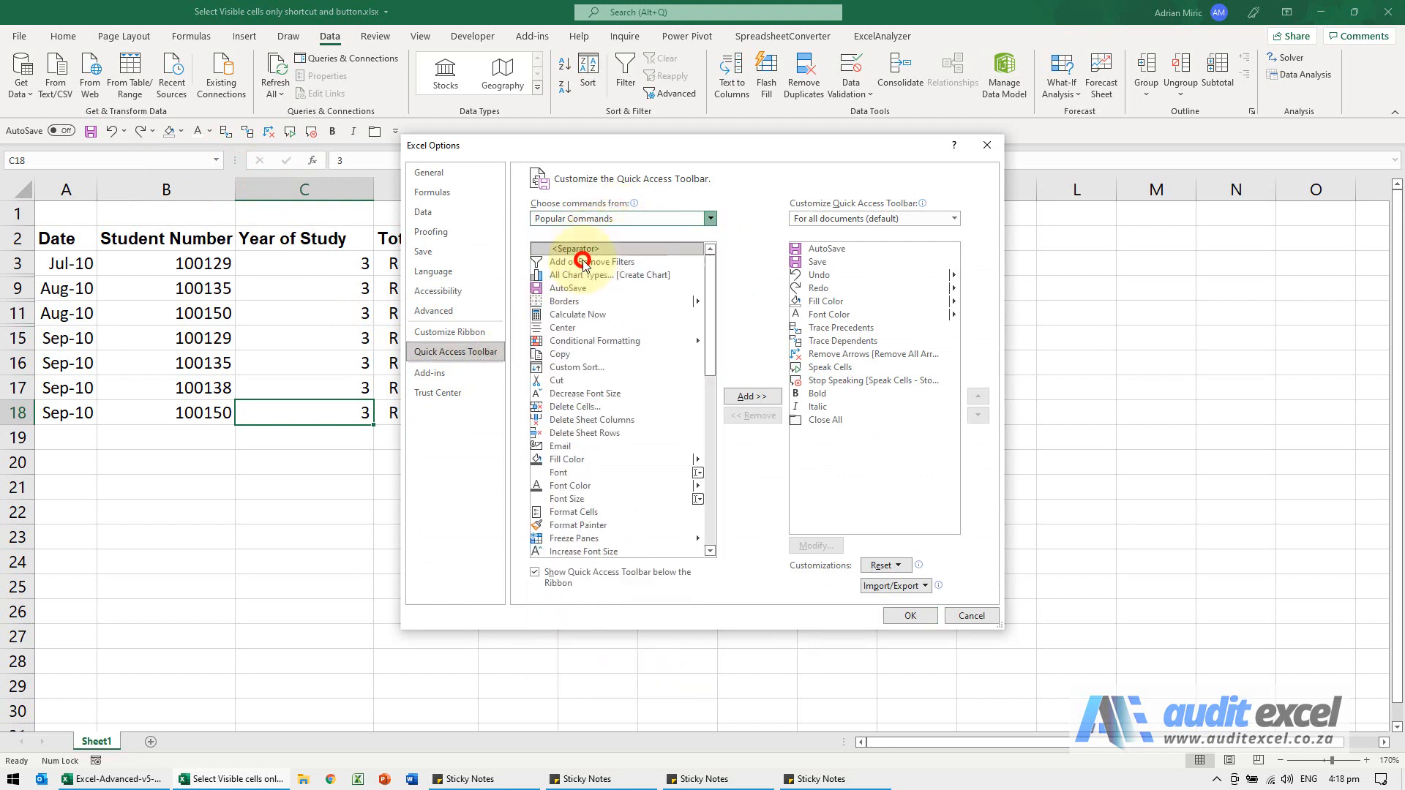
- From All Commands, add Select Visible Cells to the Quick Access Toolbar and confirm
{"action": "left_click", "coordinate": [706, 218]}
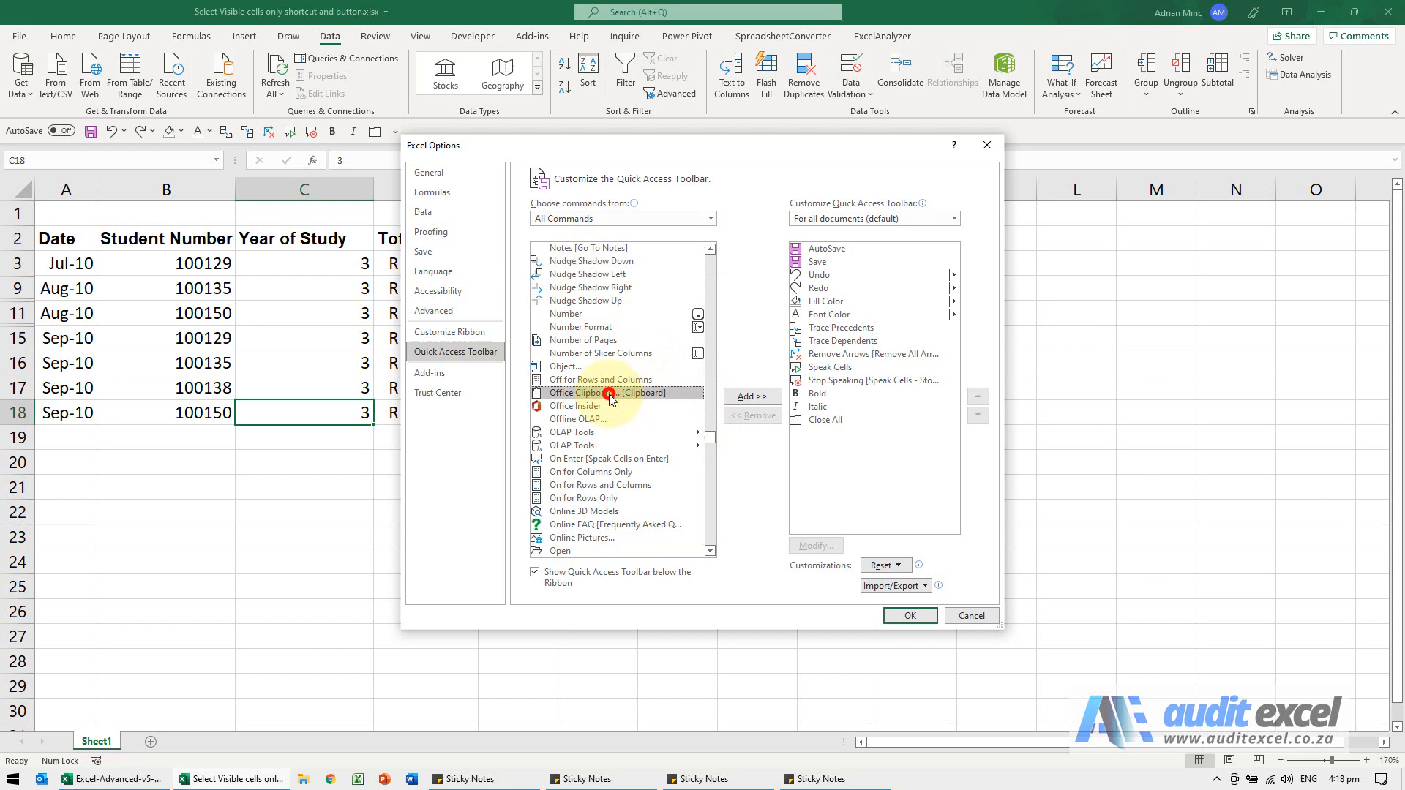
{"action": "scroll", "scroll_direction": "down", "scroll_amount": 3}
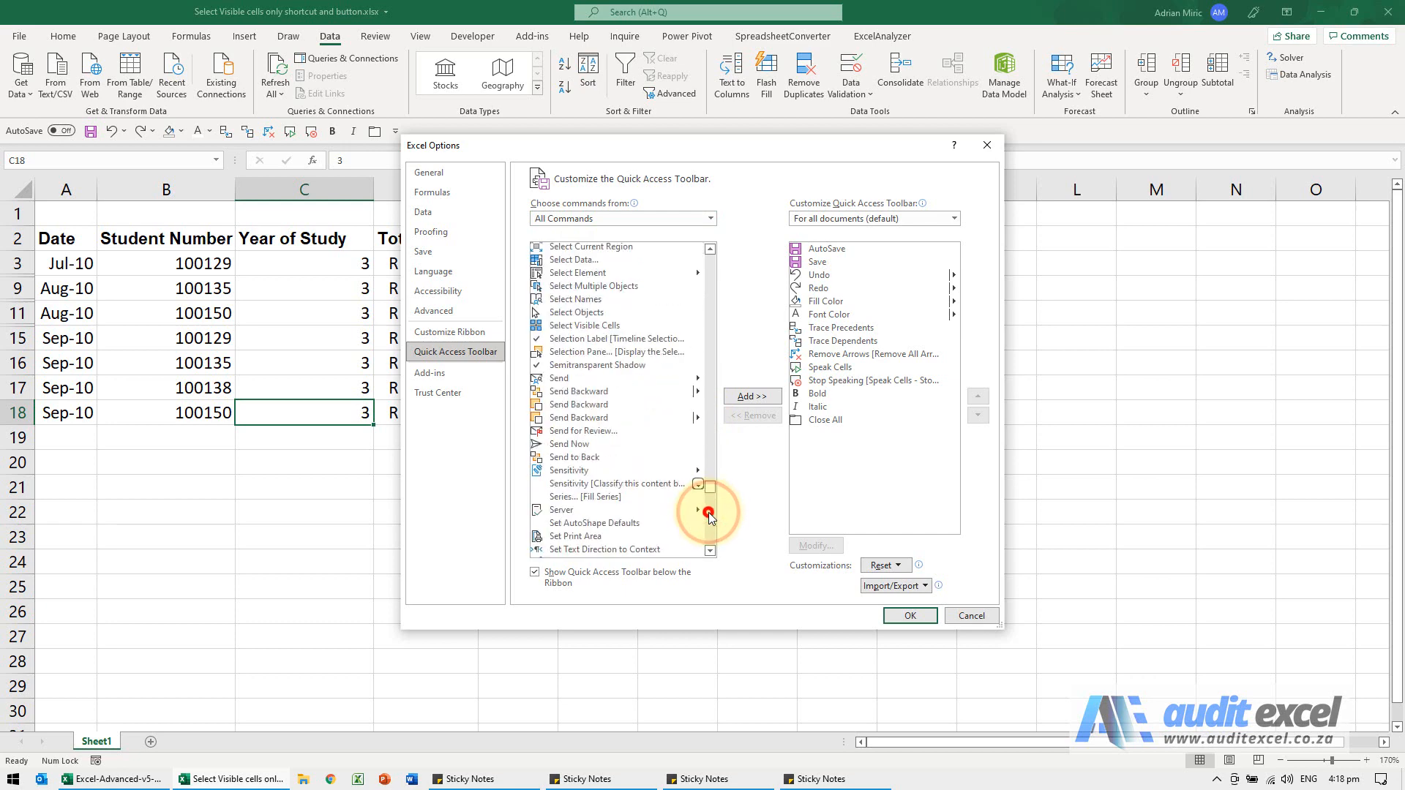
{"action": "left_click", "coordinate": [587, 325]}
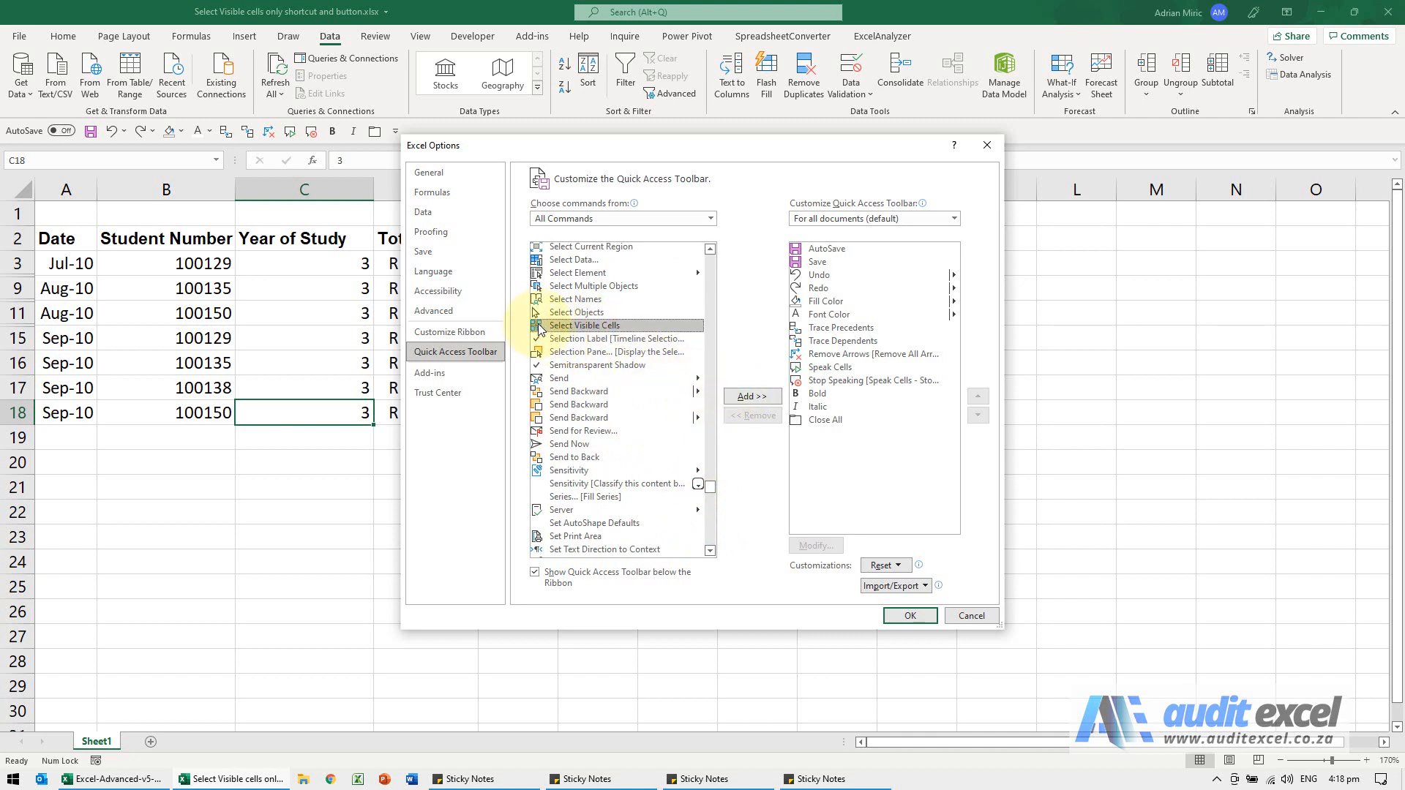
{"action": "left_click", "coordinate": [753, 397]}
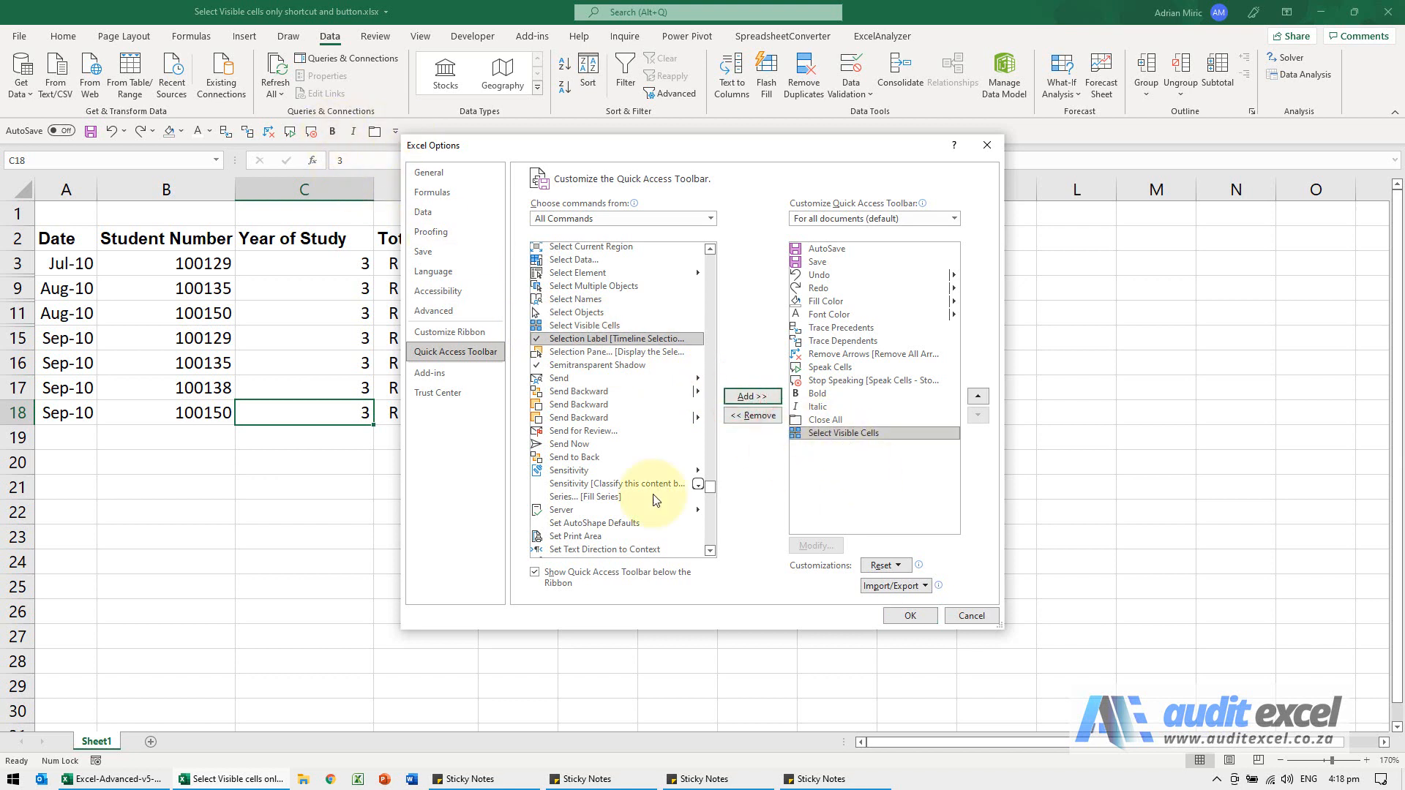
{"action": "left_click", "coordinate": [907, 616]}
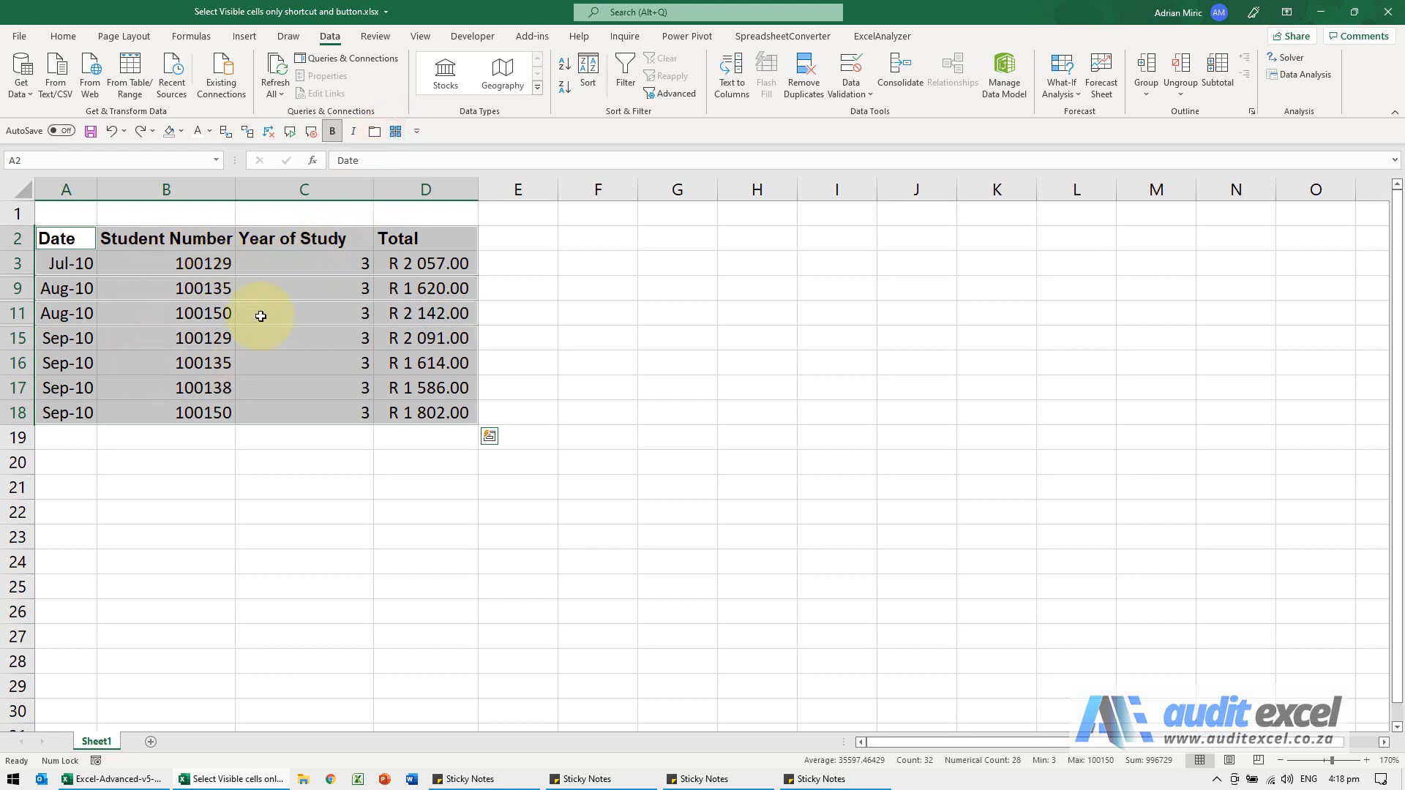
- Copy the filtered range A2:D18 so it shows the copy outline
{"action": "key", "text": "ctrl+c"}
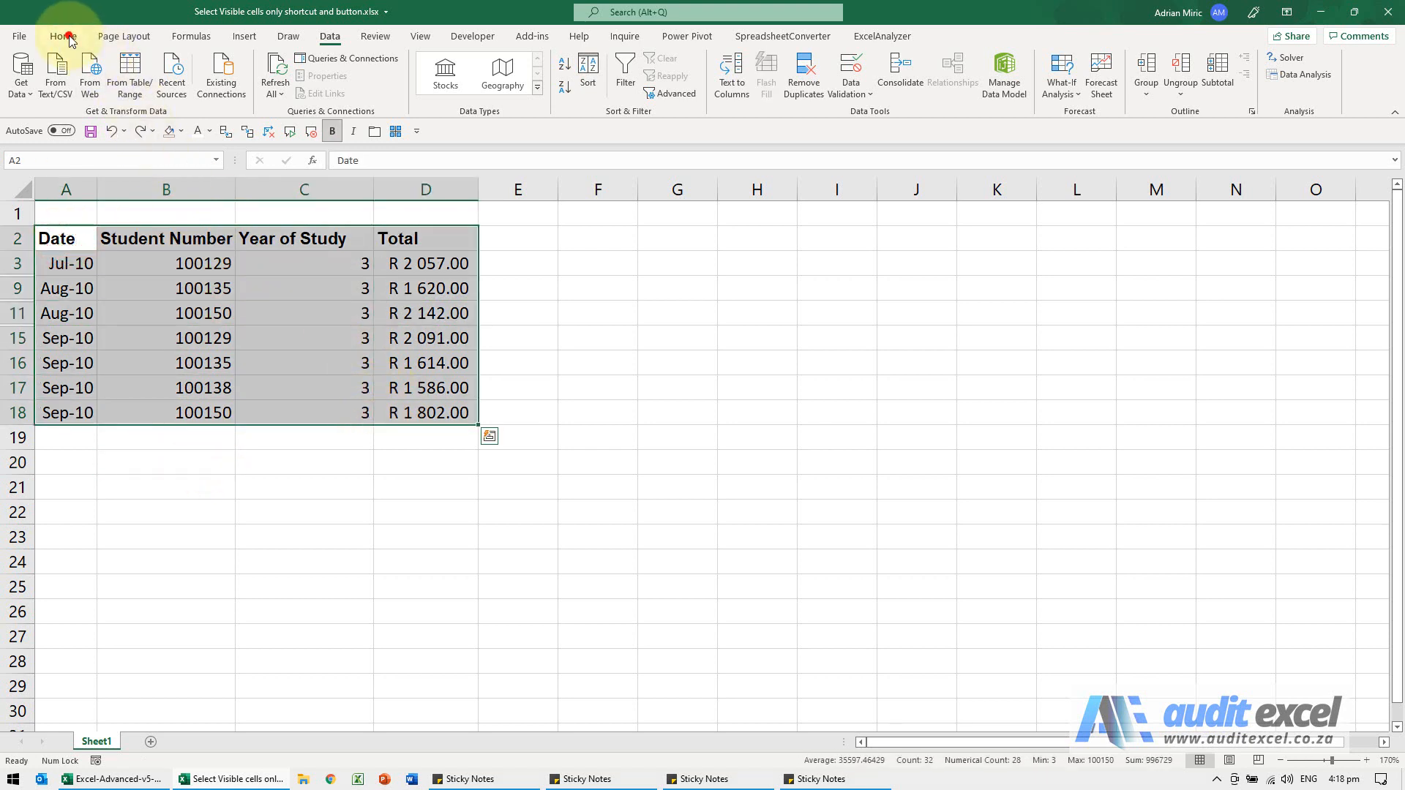
- Via Go To Special on Home, select Visible cells only and confirm
{"action": "left_click", "coordinate": [62, 36]}
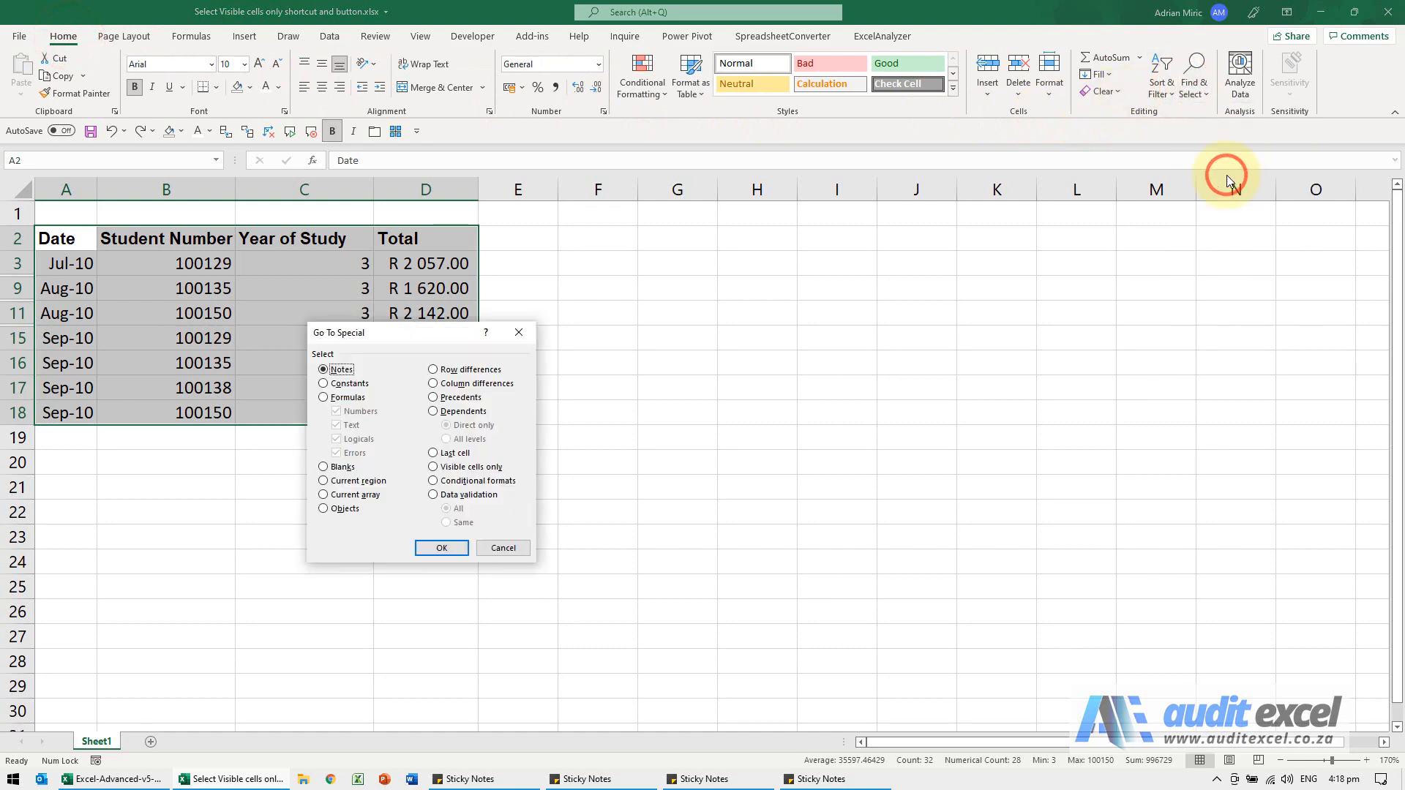
{"action": "left_click", "coordinate": [433, 467]}
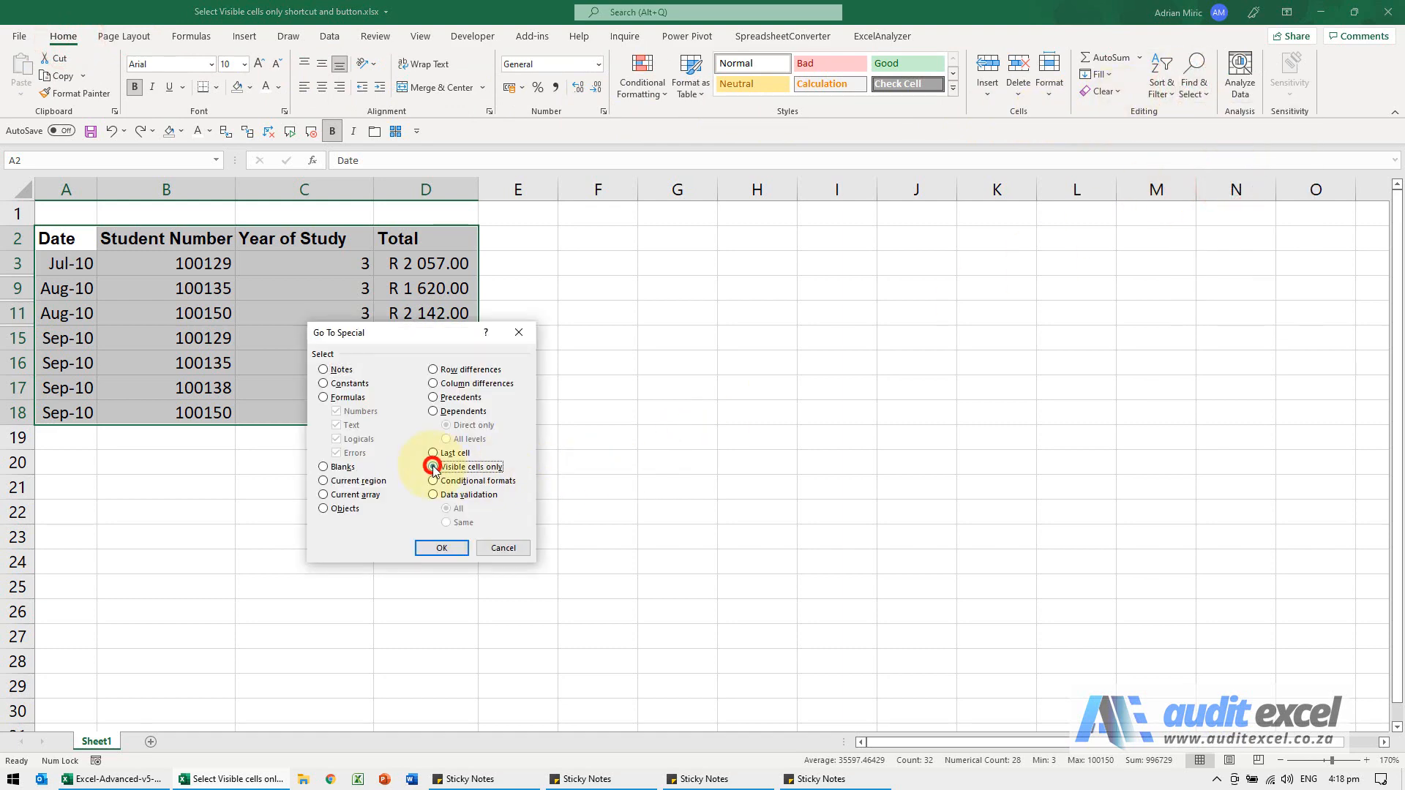
{"action": "left_click", "coordinate": [434, 467]}
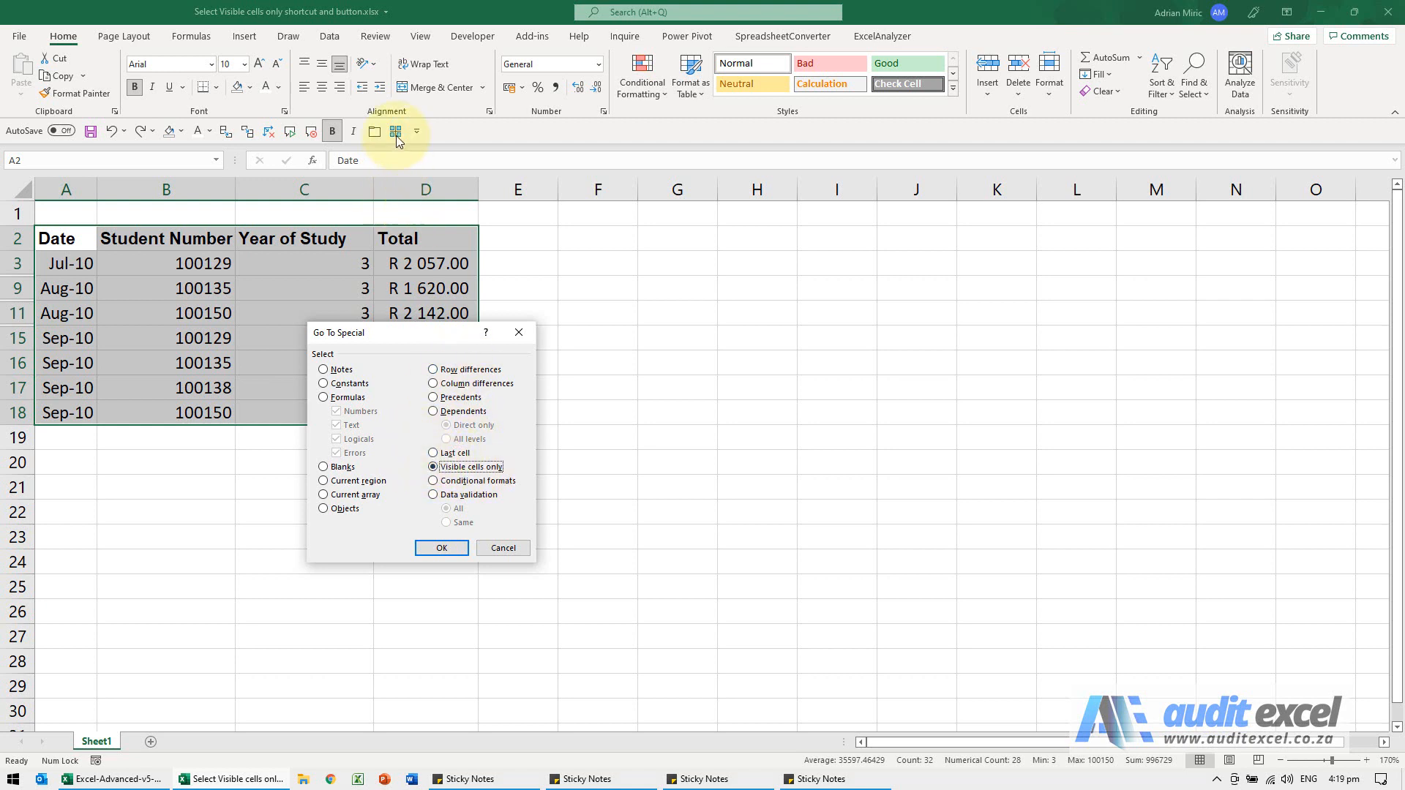
{"action": "left_click", "coordinate": [440, 547]}
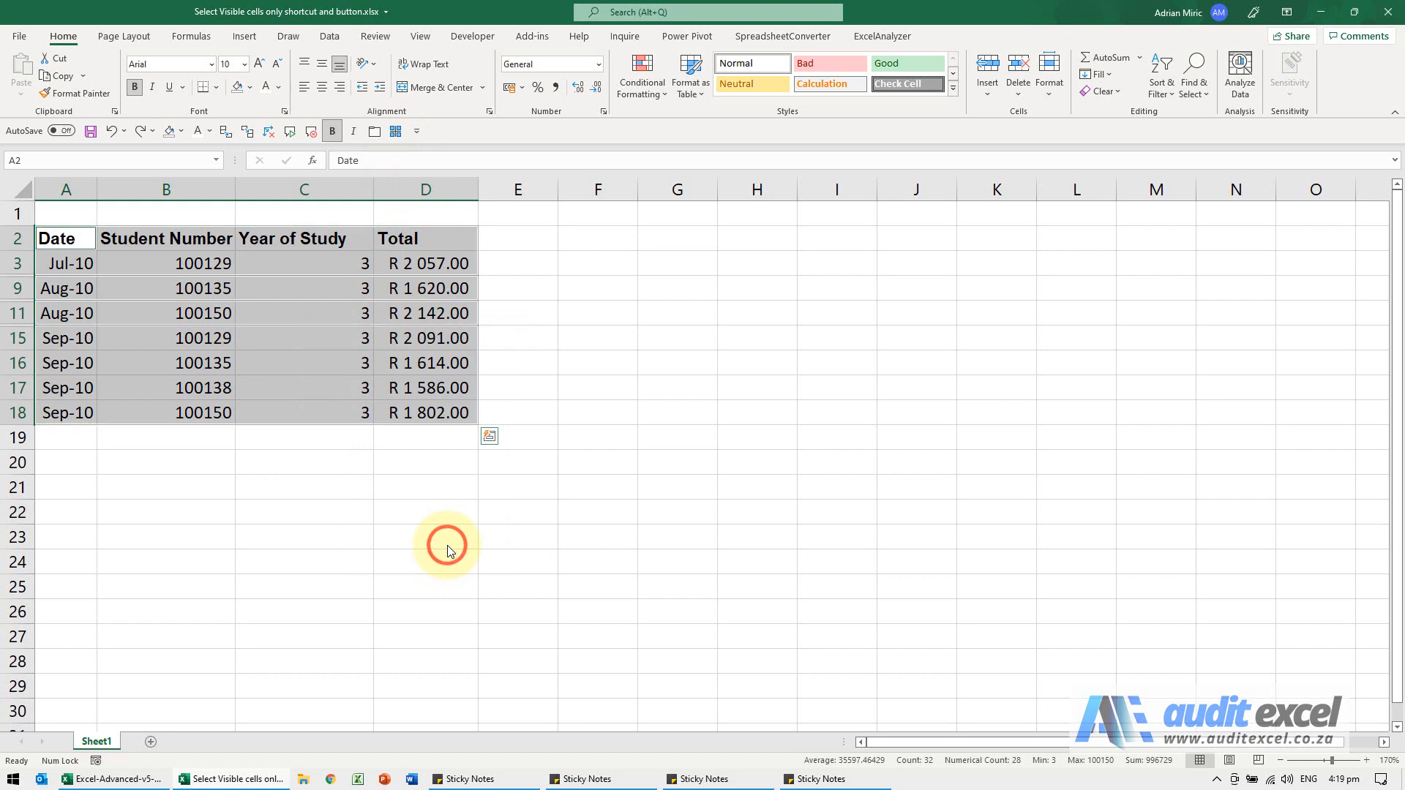